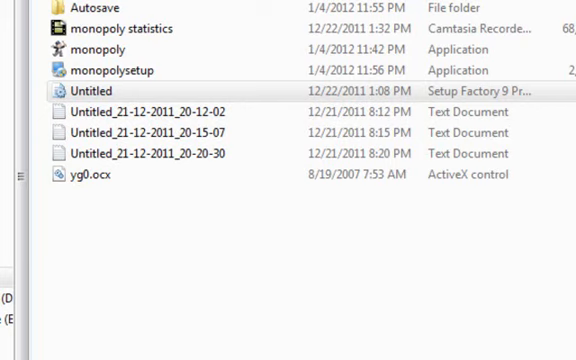
Step: Install Monopoly Simulator into the default Program Files folder via monopolysetup
left_click(100, 70)
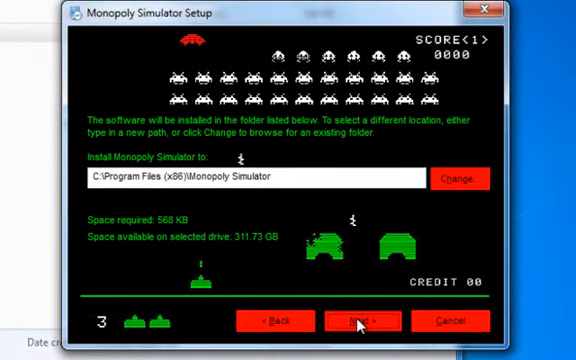
left_click(360, 322)
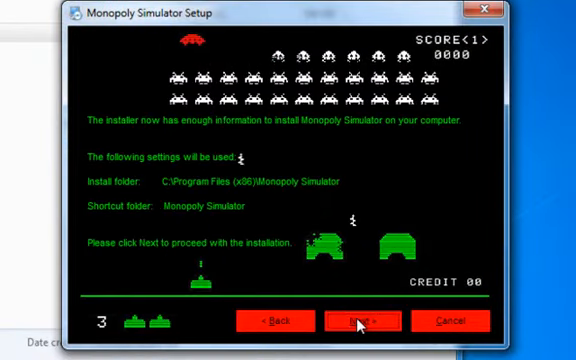
left_click(360, 320)
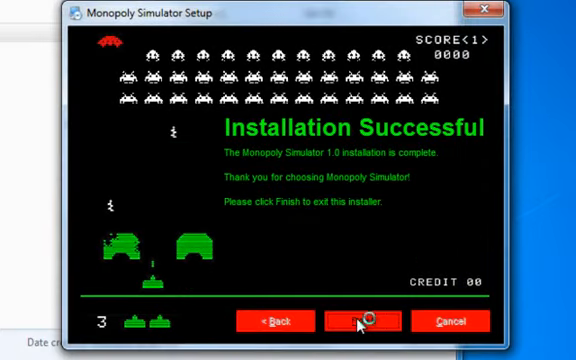
Step: Finish the installer and browse All Programs for the newly installed Monopoly Simulator
left_click(364, 320)
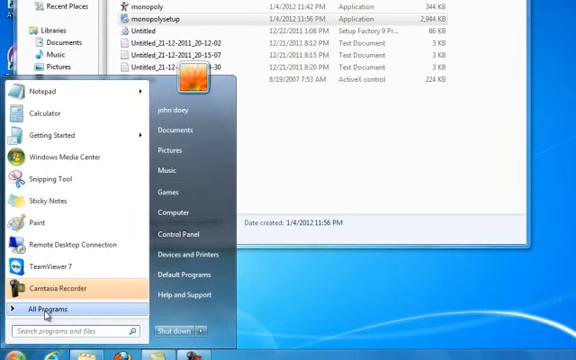
left_click(42, 304)
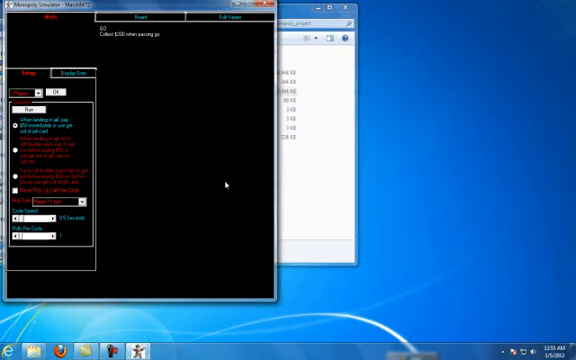
mouse_move(224, 184)
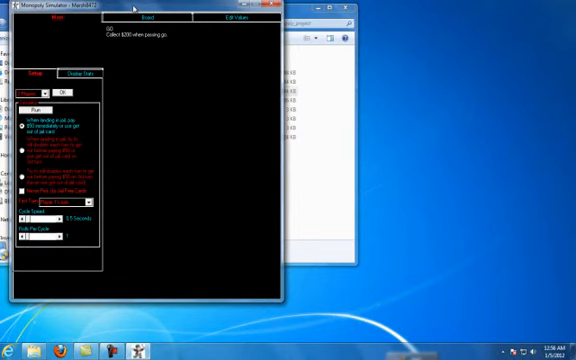
mouse_move(120, 12)
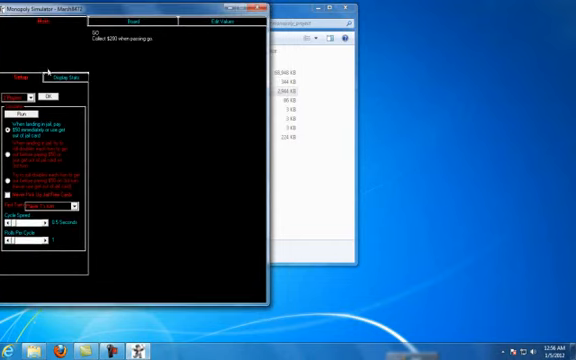
mouse_move(20, 48)
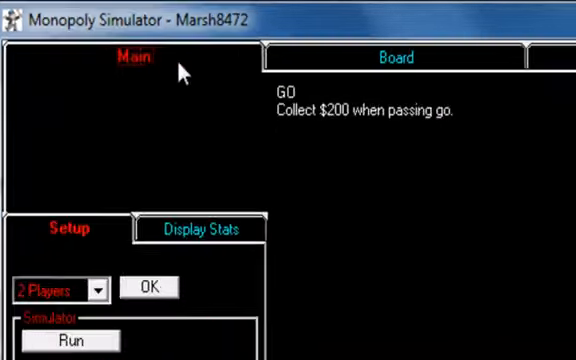
Step: View the Board tab's full property layout with its property display options
left_click(396, 56)
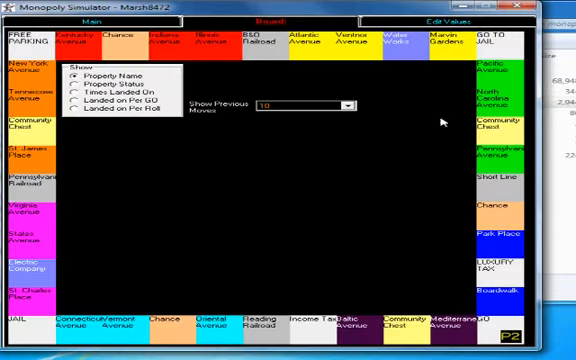
mouse_move(56, 230)
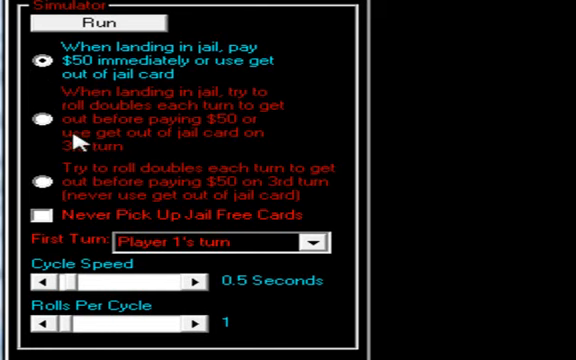
Step: Choose the jail rule of rolling doubles until paying $50 on the third turn
left_click(40, 124)
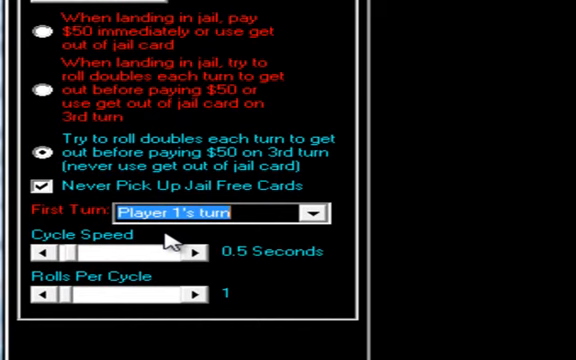
mouse_move(210, 212)
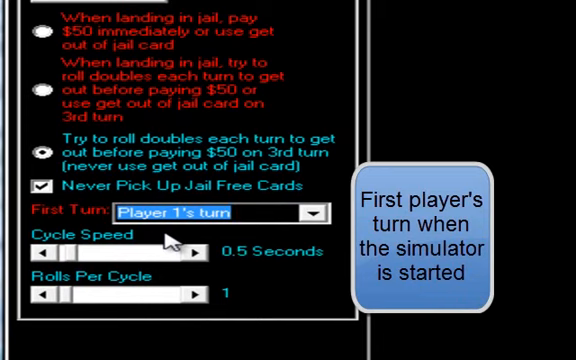
mouse_move(170, 250)
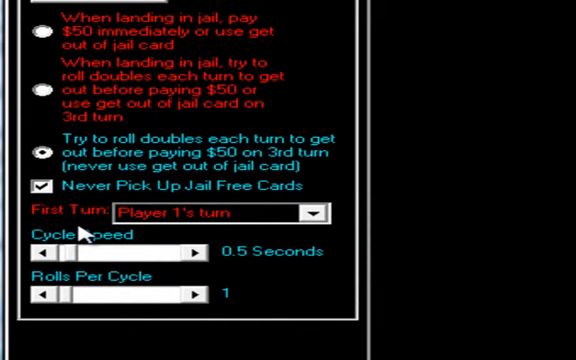
mouse_move(80, 256)
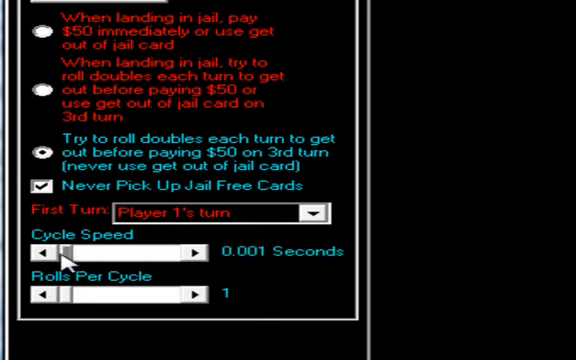
mouse_move(52, 296)
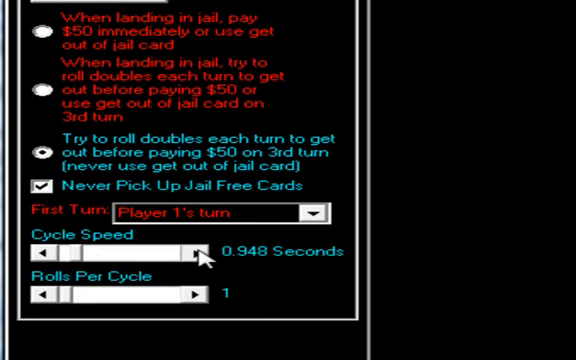
Step: Move the Cycle Speed slider away from 0.5 seconds to about 0.948 seconds per cycle
left_click(196, 252)
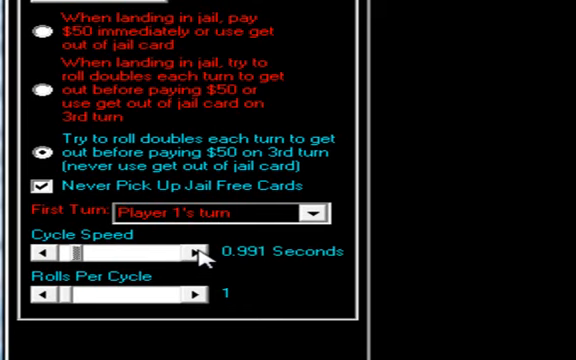
Step: Nudge the cycle speed to about one second and confirm an 8-player game
left_click(196, 252)
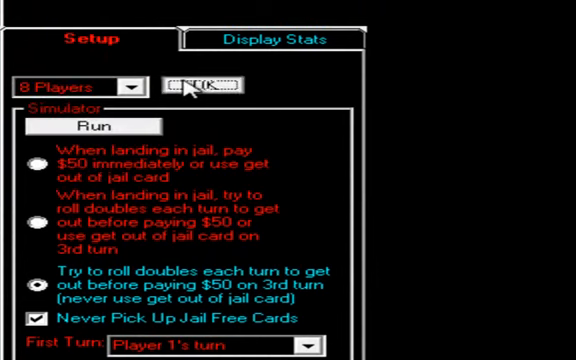
left_click(276, 40)
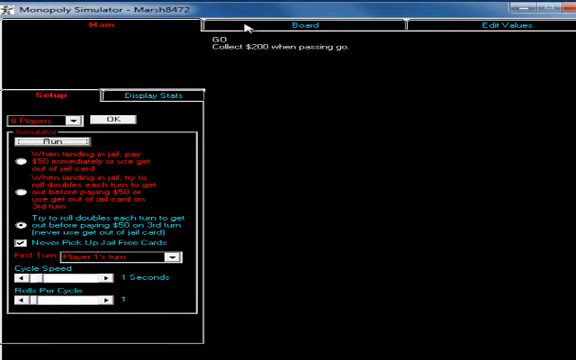
Step: Run the simulation and scroll through the log of players' rolls and landings
left_click(296, 18)
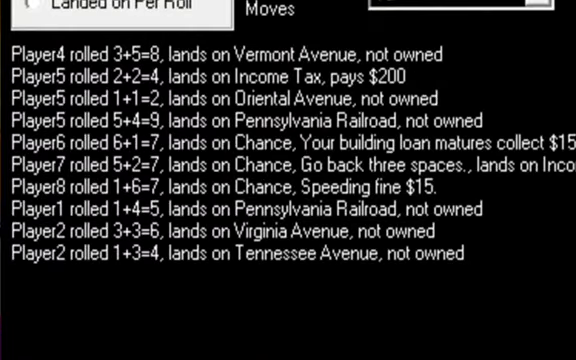
scroll("down", 3)
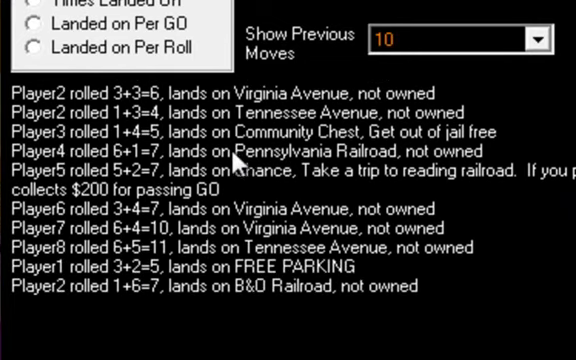
scroll("down", 3)
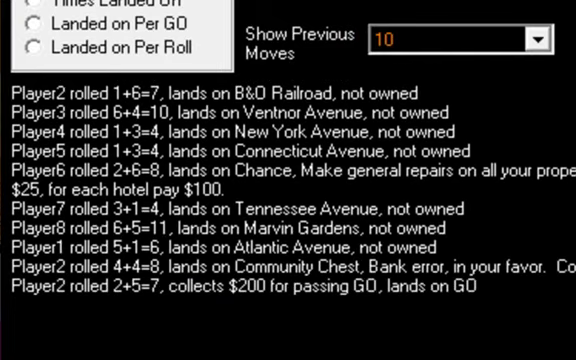
scroll("down", 3)
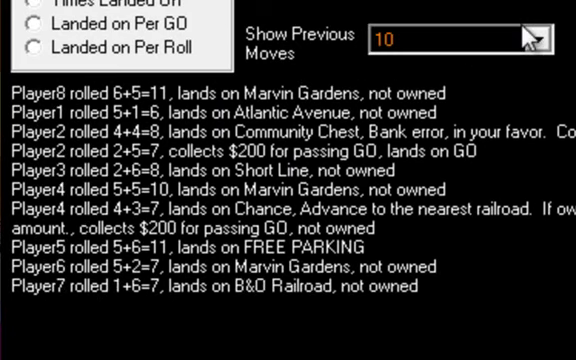
Step: Switch the board to show each property's ownership status, currently all No Owner
left_click(544, 38)
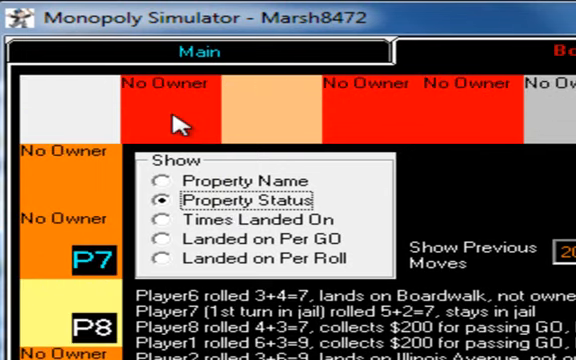
Step: Check a board property's options, then switch to the Display Stats view
right_click(184, 120)
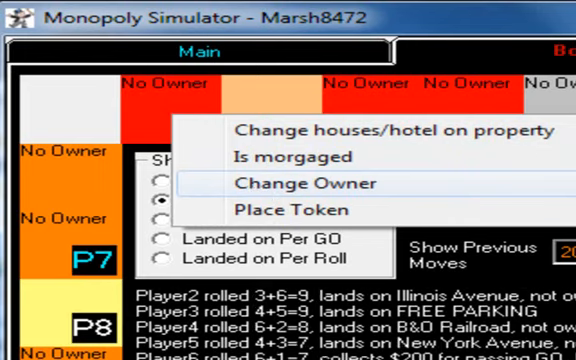
left_click(302, 184)
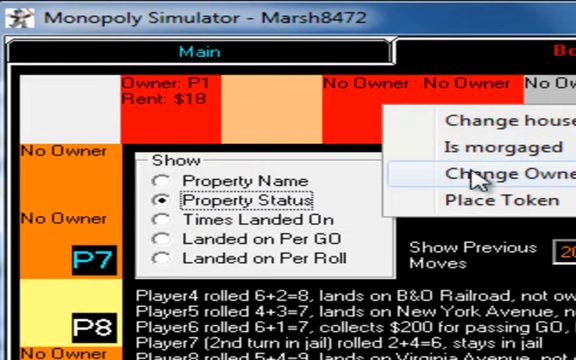
left_click(490, 174)
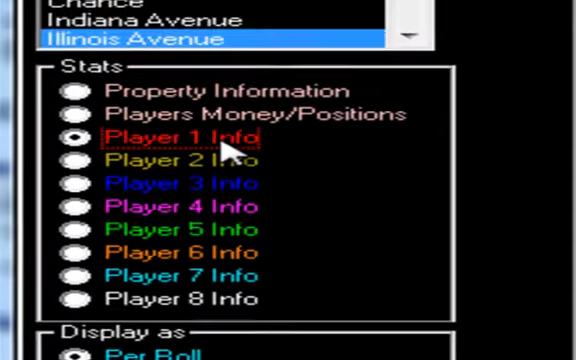
Step: Show Player 1's statistics and drag the Cycle Speed slider away from one second
left_click(74, 136)
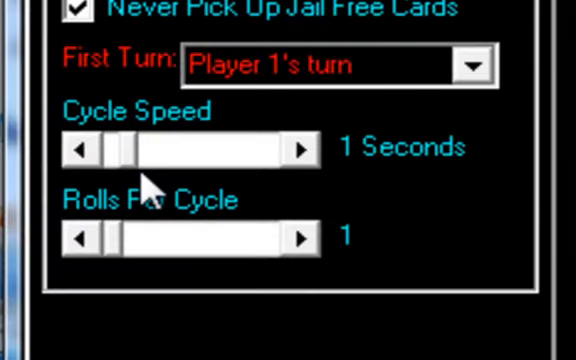
left_click_drag(120, 148, 96, 148)
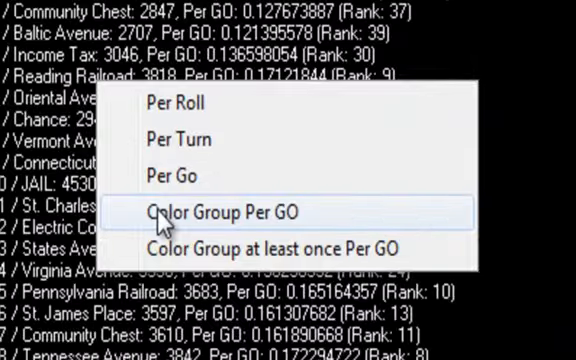
Step: Show colour-group-per-GO landing stats, then switch to each player's money and board position
left_click(234, 212)
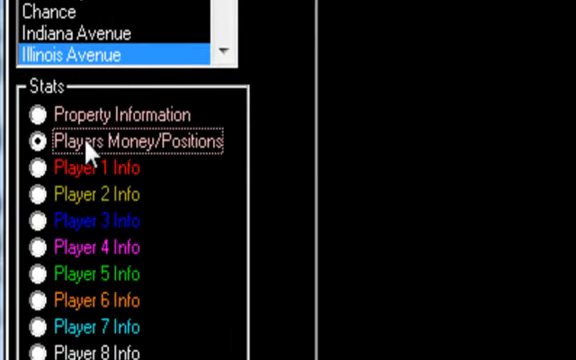
left_click(40, 142)
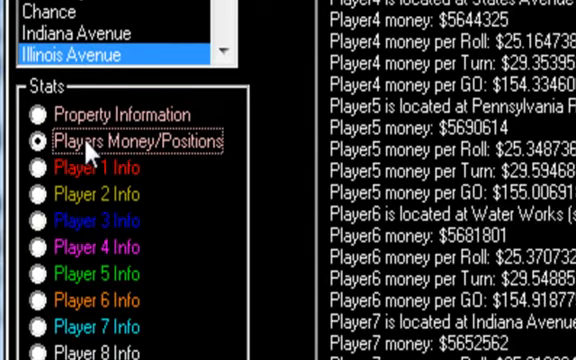